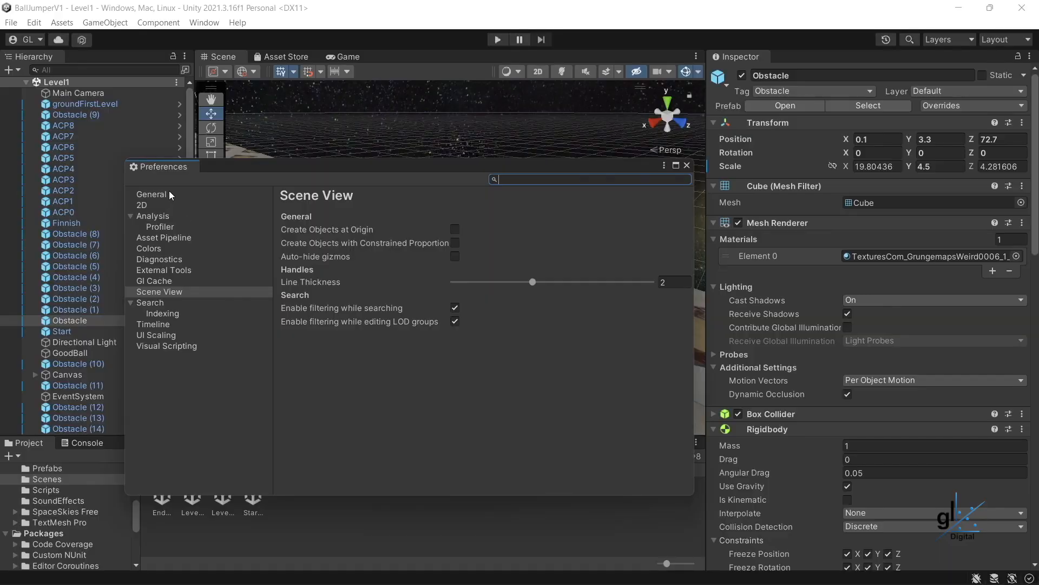
pyautogui.moveTo(171, 247)
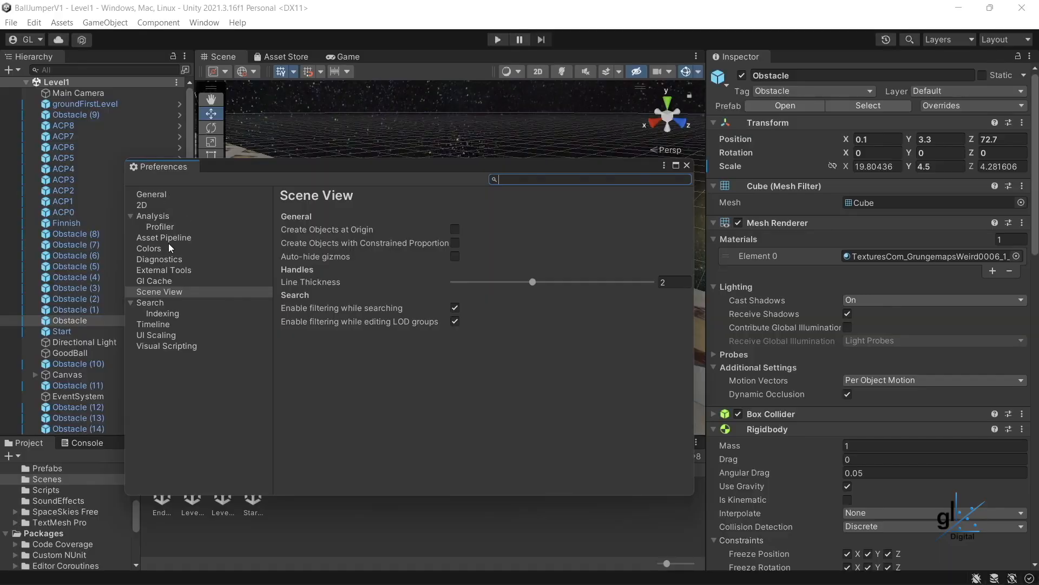
# Step: Under External Tools, choose Visual Studio Code as the External Script Editor
pyautogui.click(163, 269)
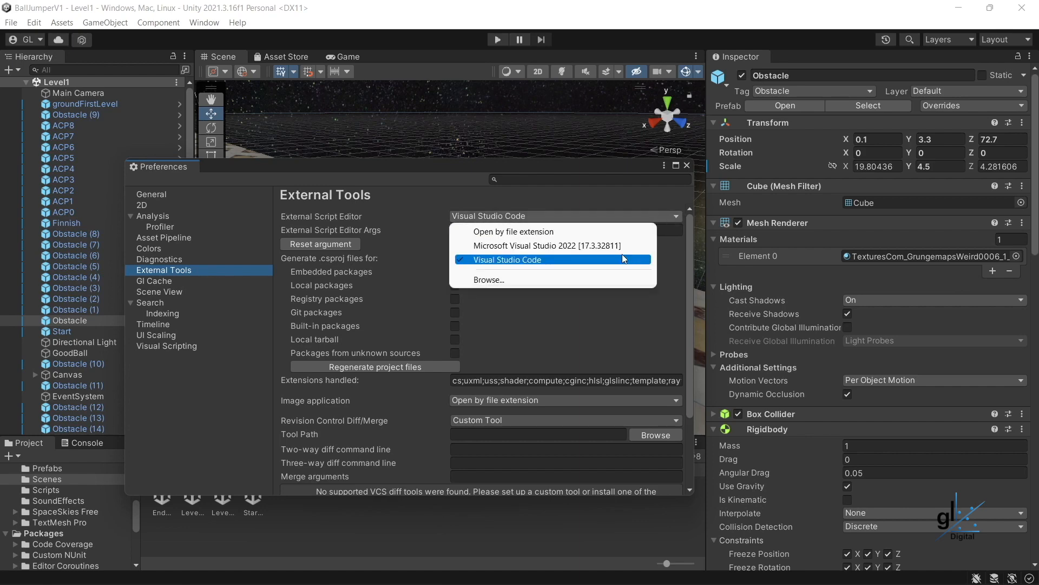
pyautogui.click(509, 259)
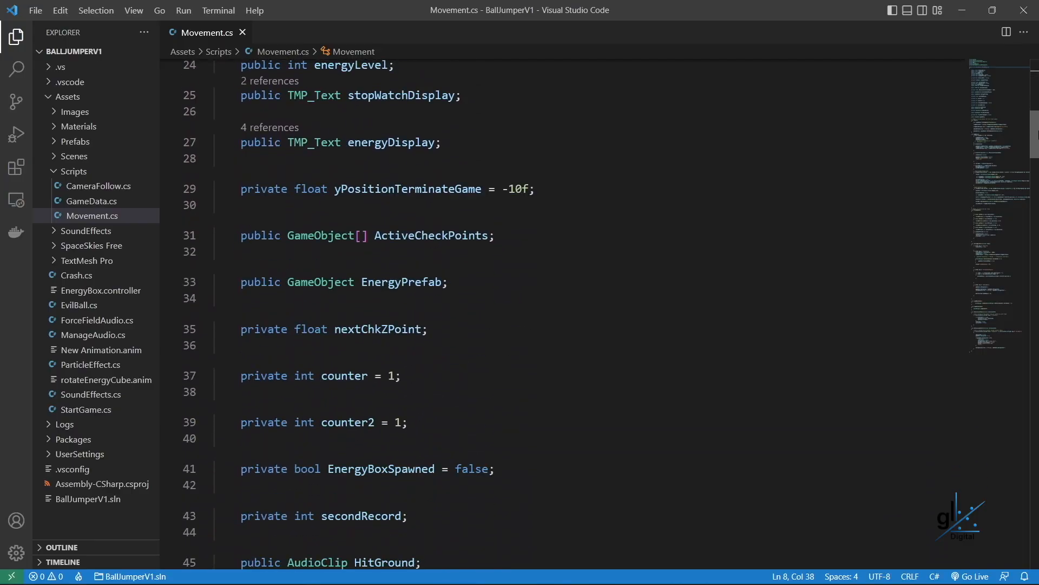
# Step: Scroll Movement.cs from the fields past Start, Update and FixedUpdate to OnTriggerEnter
pyautogui.scroll(-3)
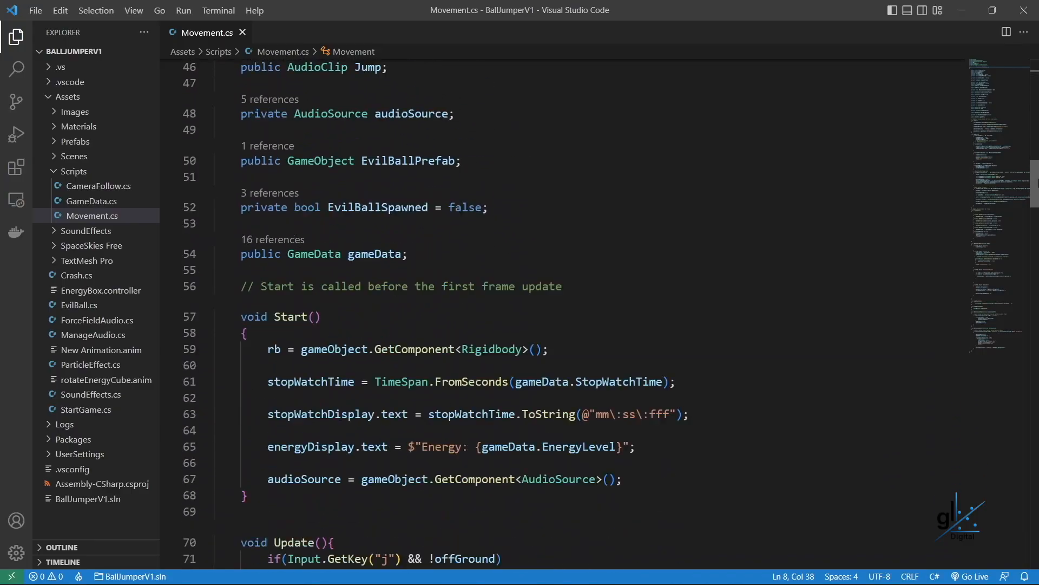
pyautogui.scroll(-3)
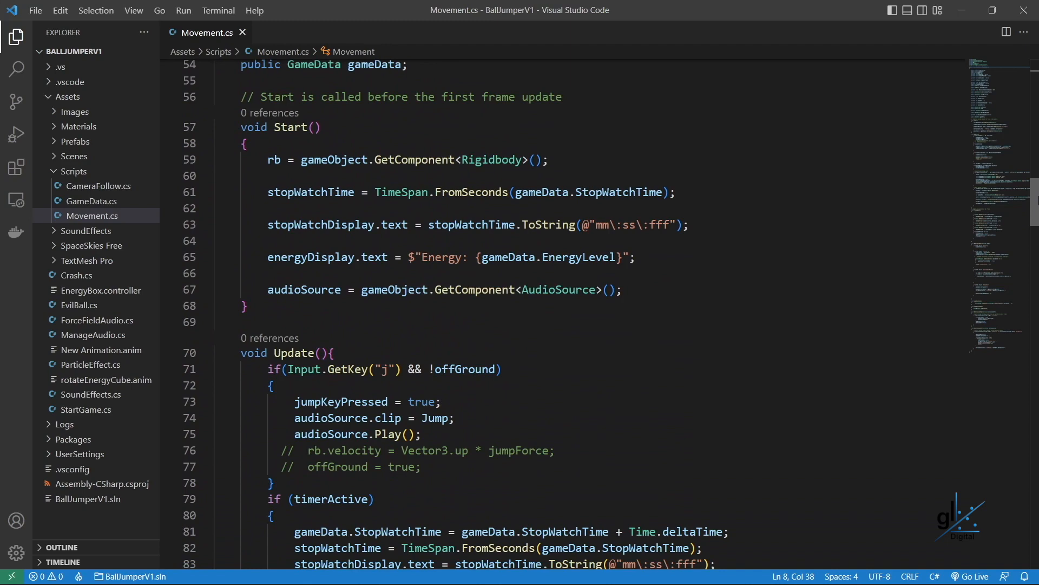
pyautogui.scroll(-3)
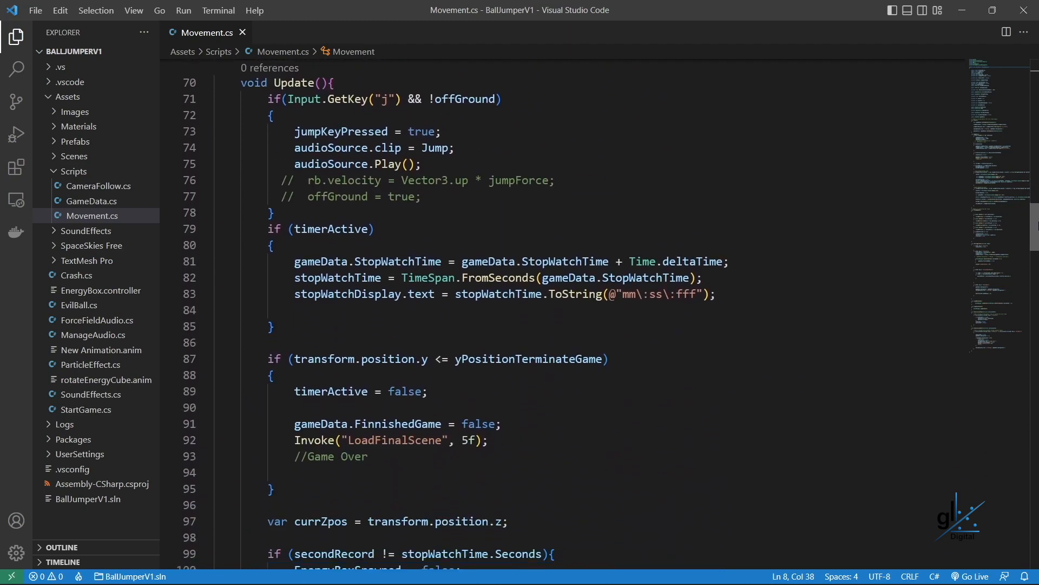
pyautogui.scroll(-3)
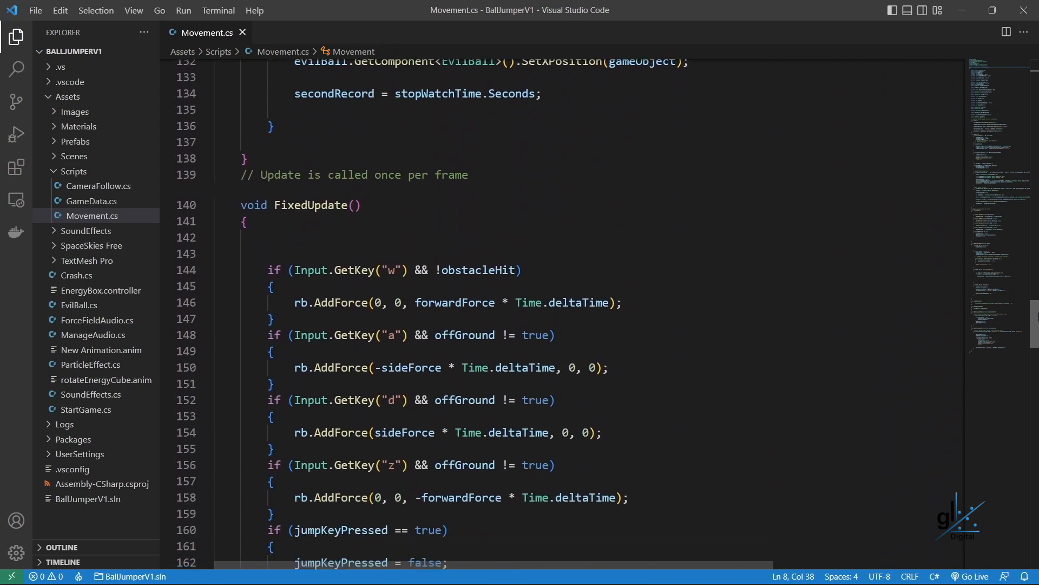
pyautogui.scroll(-3)
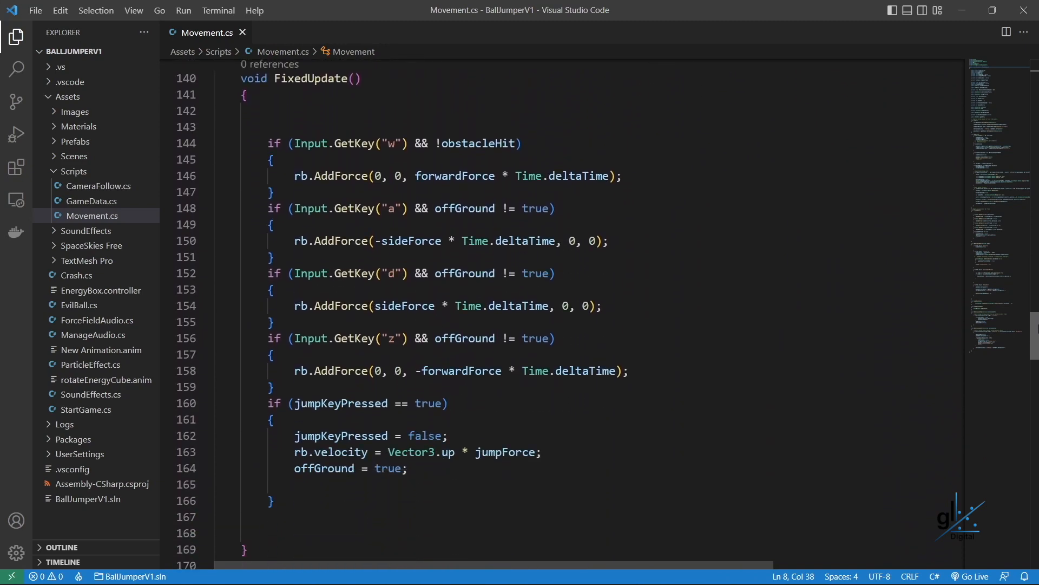
pyautogui.scroll(-3)
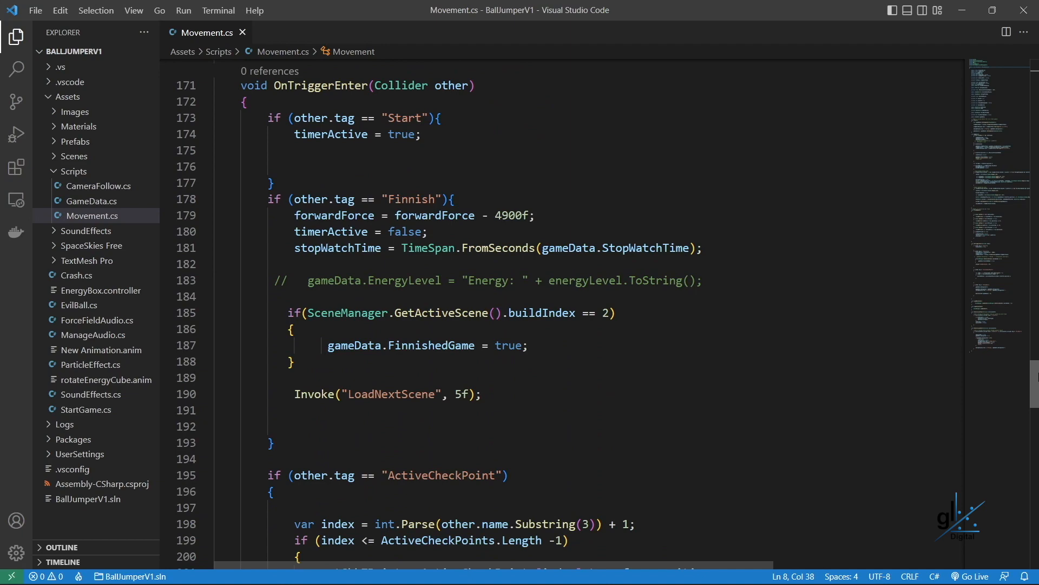